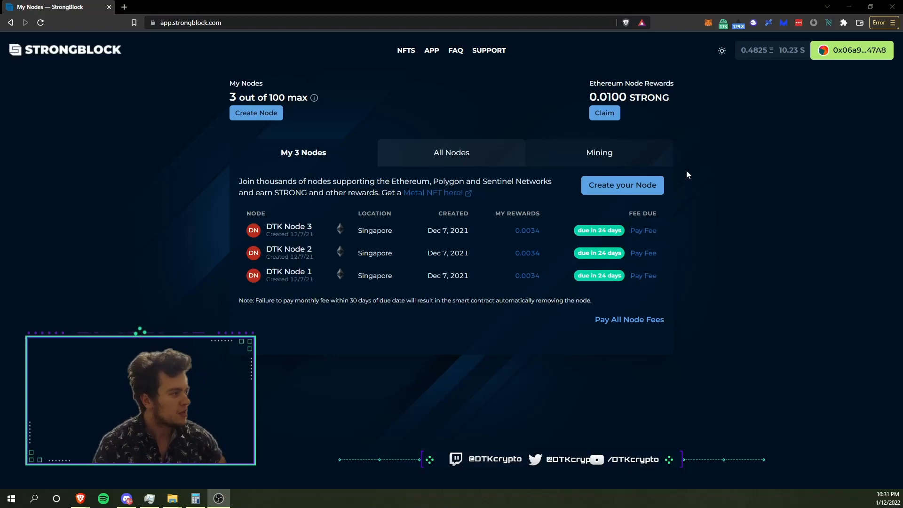
pyautogui.moveTo(768, 163)
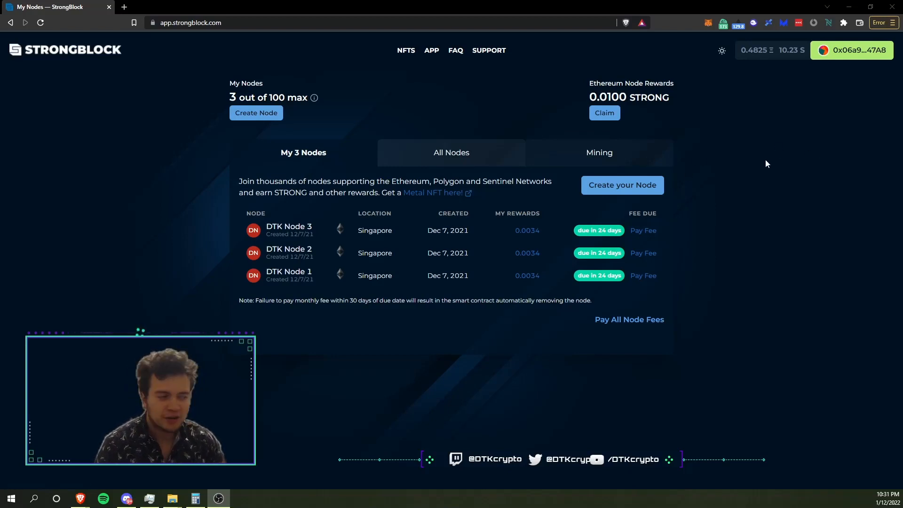
pyautogui.moveTo(643, 142)
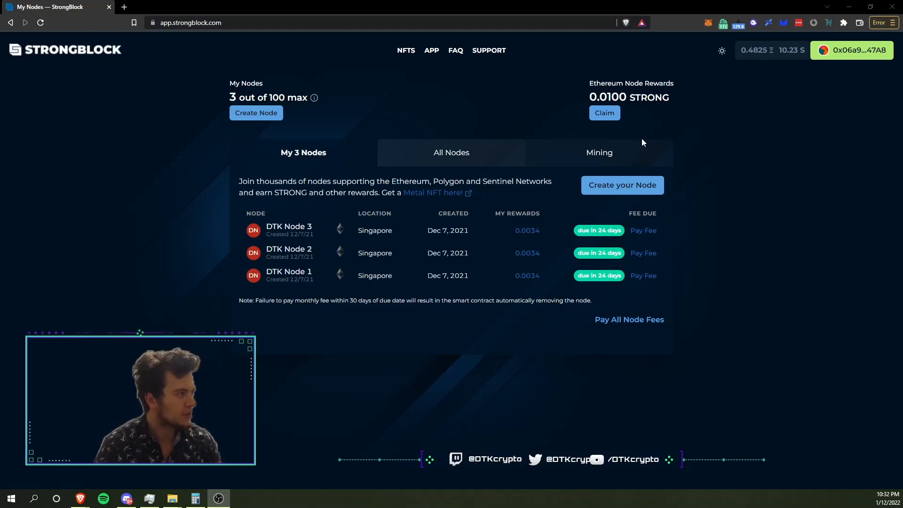
pyautogui.moveTo(178, 94)
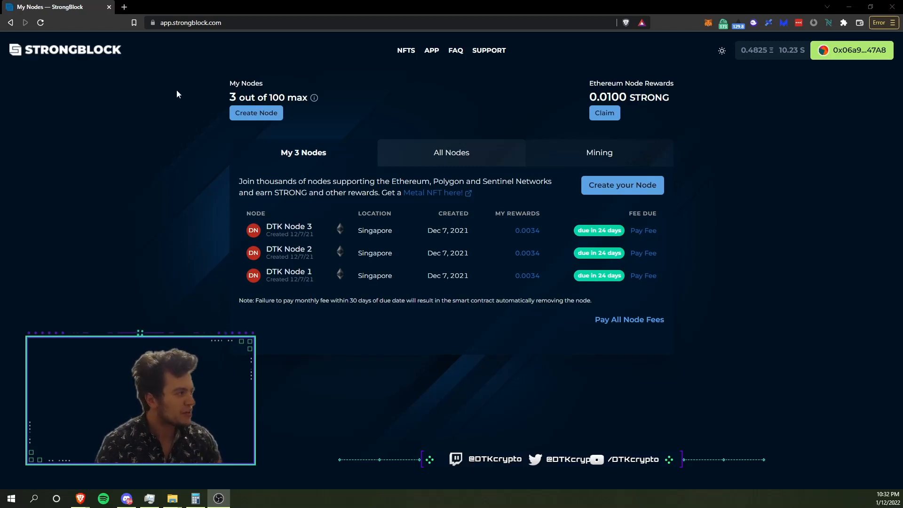
pyautogui.moveTo(711, 227)
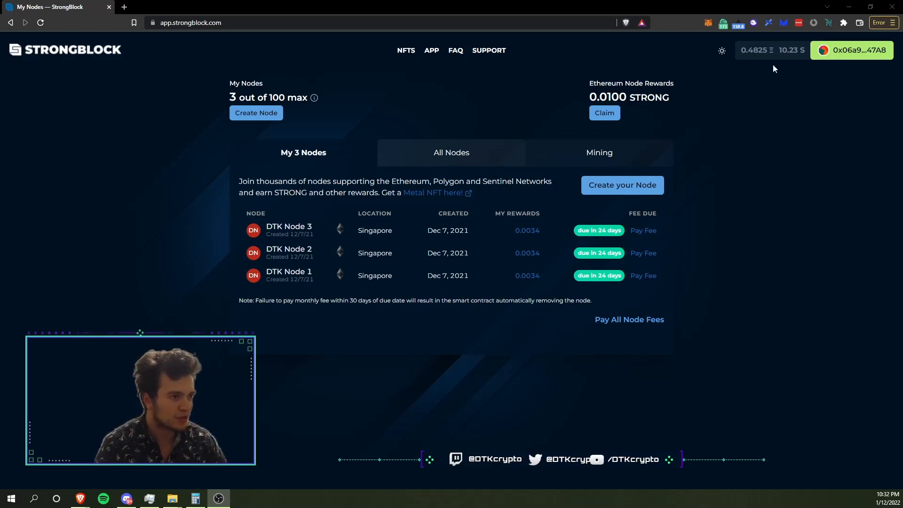
pyautogui.moveTo(705, 189)
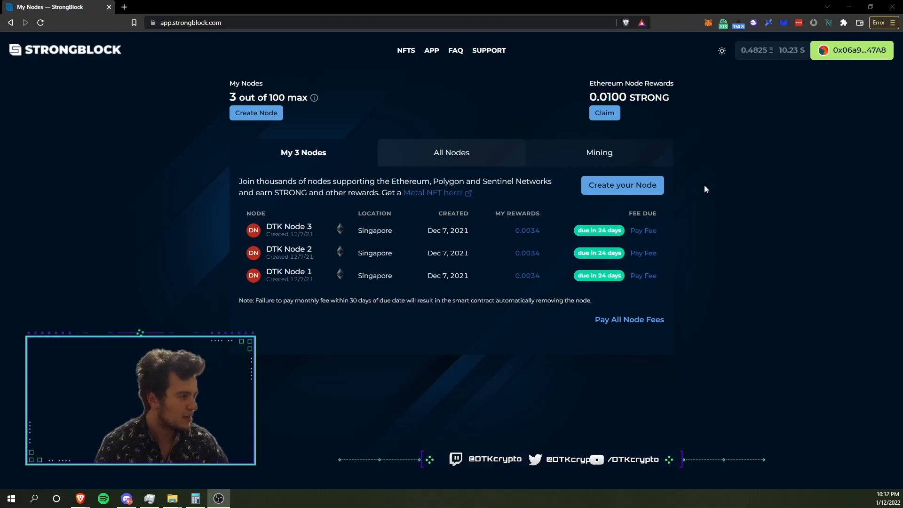
pyautogui.moveTo(540, 348)
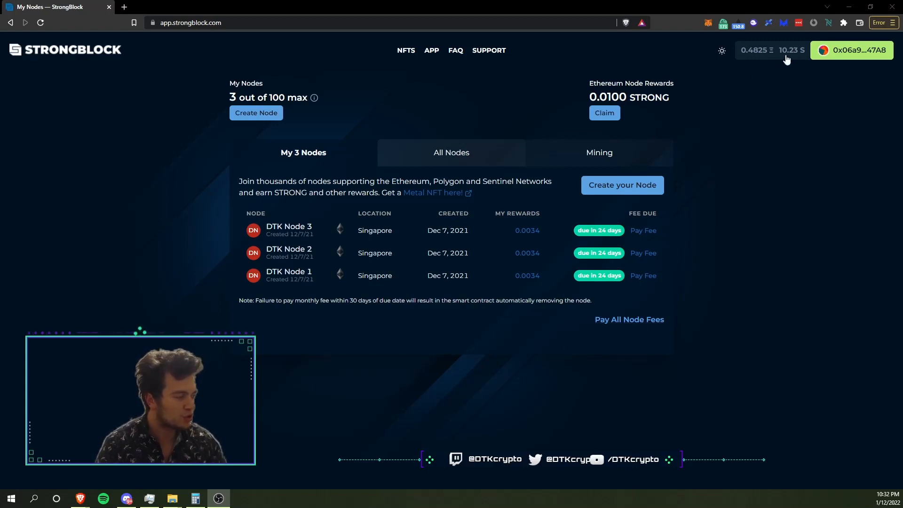
pyautogui.moveTo(716, 182)
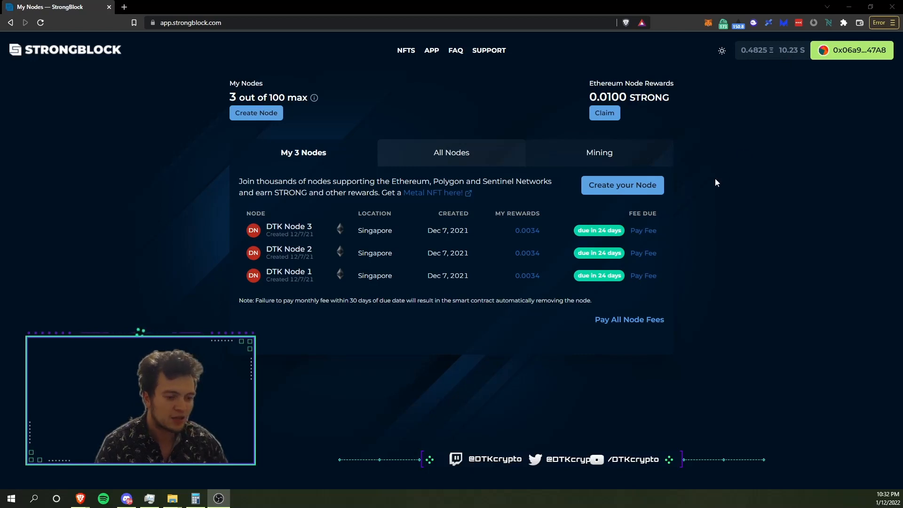
pyautogui.moveTo(685, 310)
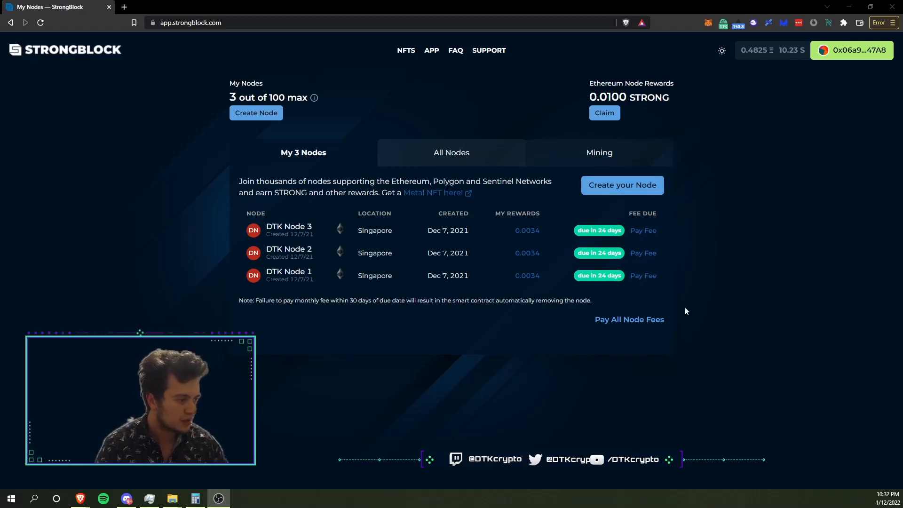
pyautogui.moveTo(448, 235)
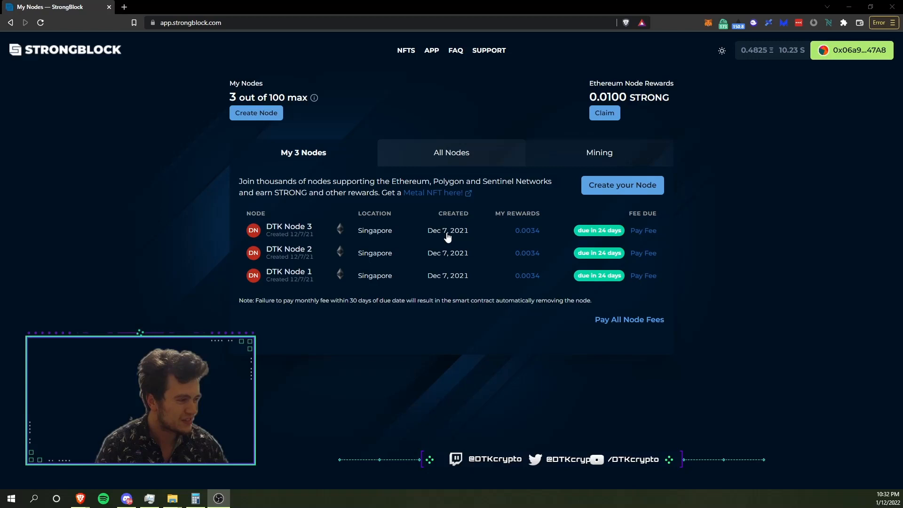
pyautogui.moveTo(688, 311)
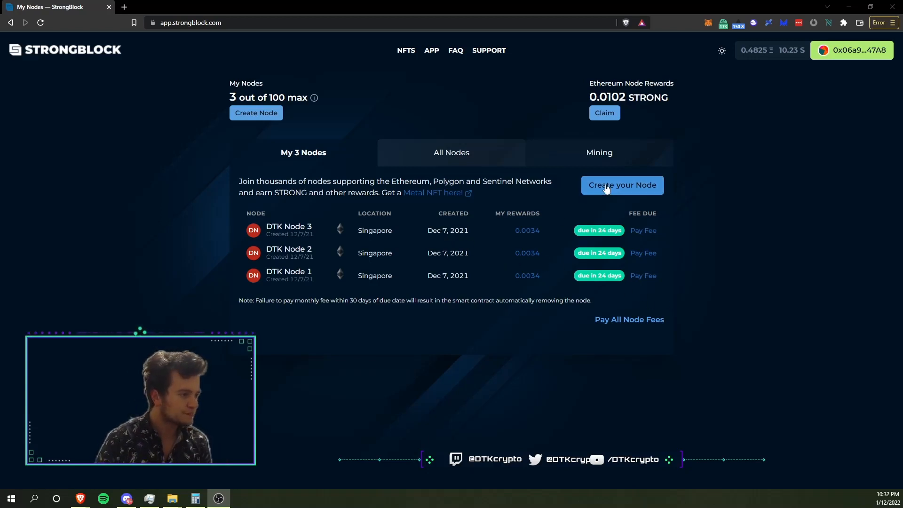
# Start a new Polygon node named 'DTK Polygon Node 1' in the Create Your Node form.
pyautogui.click(622, 185)
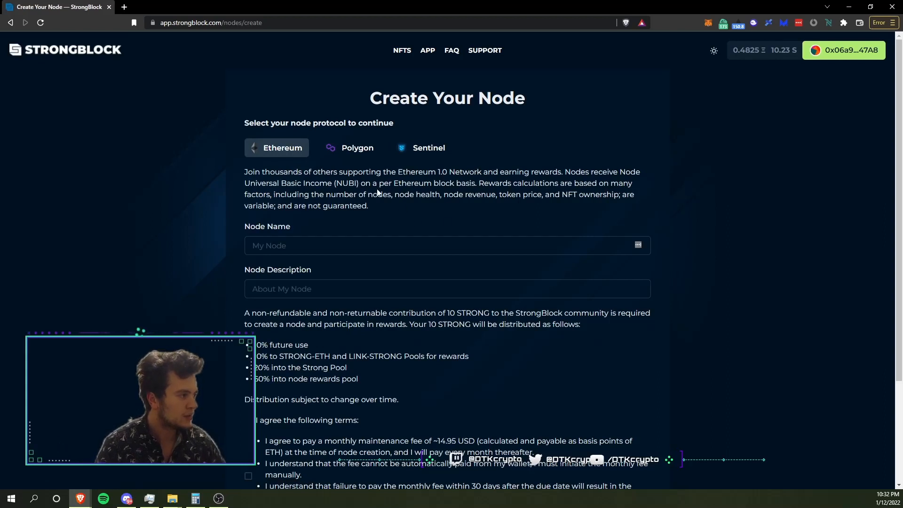
pyautogui.click(356, 147)
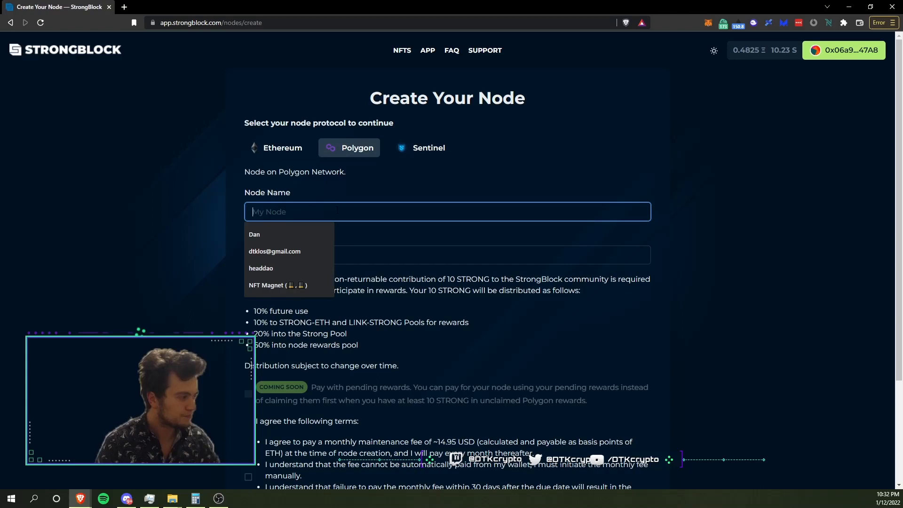
pyautogui.write('DTK Polygon Node 1')
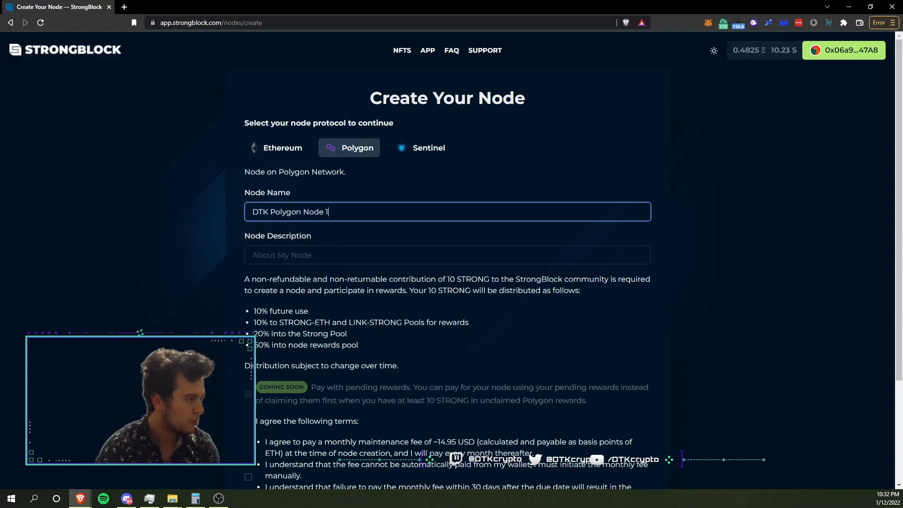
pyautogui.scroll(-3)
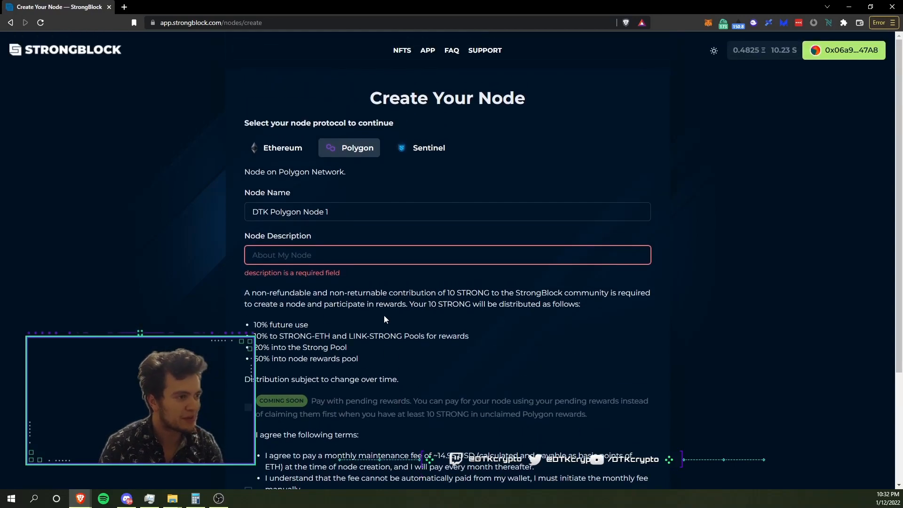
pyautogui.scroll(-3)
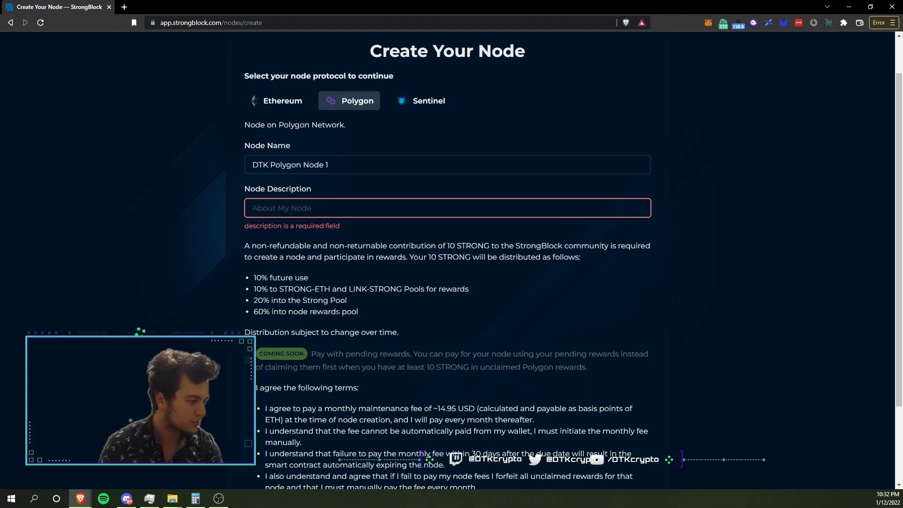
pyautogui.moveTo(356, 305)
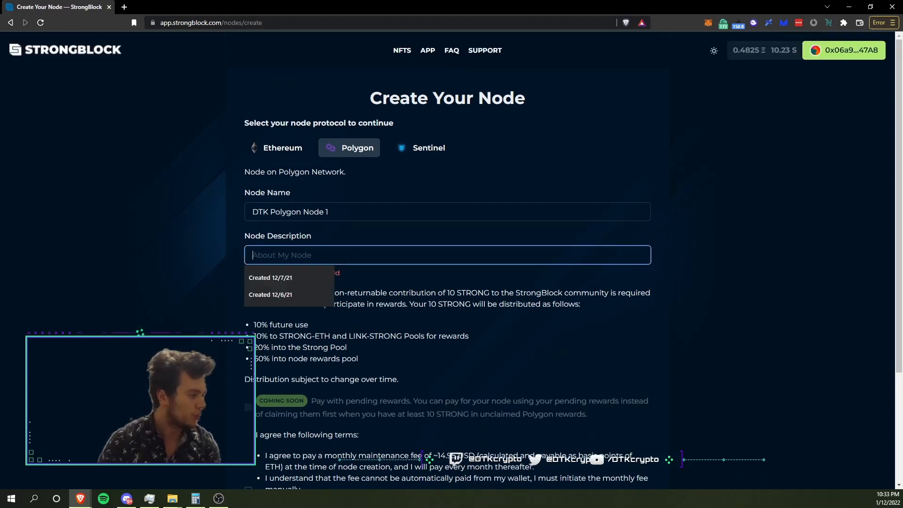
# Enter the description 'Created 1/12/22' and accept the terms.
pyautogui.click(270, 278)
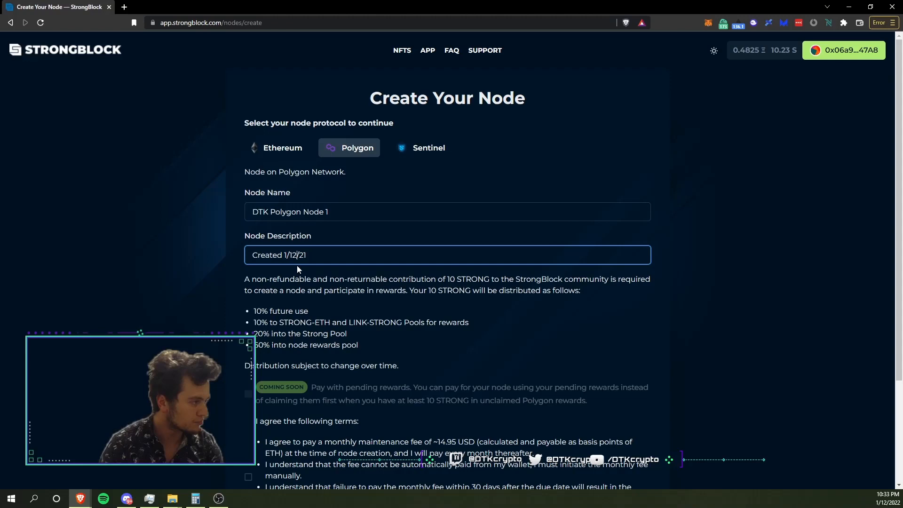
pyautogui.write('2')
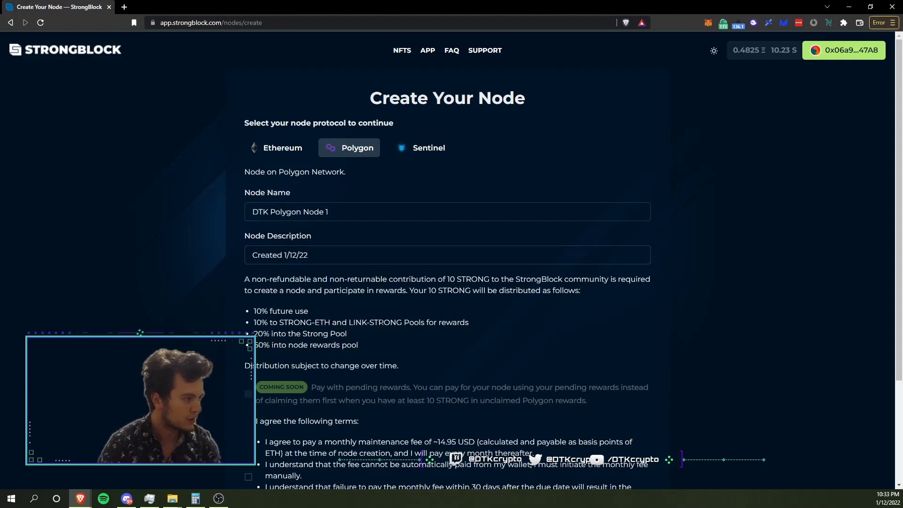
pyautogui.scroll(-3)
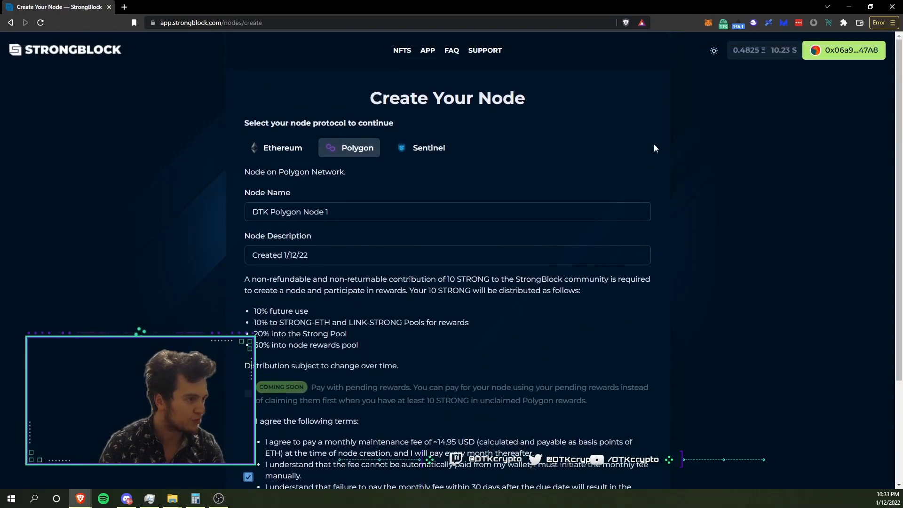
# Approve STRONG spending for the node and confirm the approval in MetaMask, checking gas price.
pyautogui.scroll(-3)
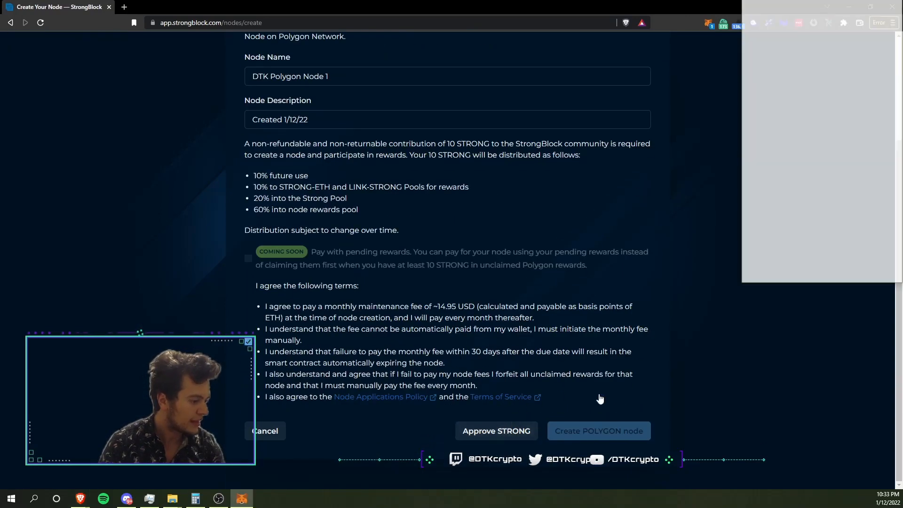
pyautogui.click(497, 430)
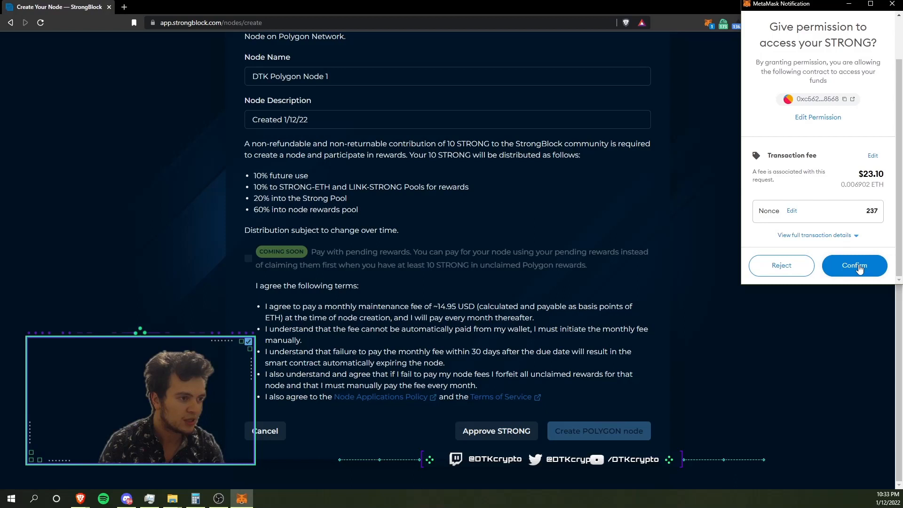
pyautogui.click(853, 265)
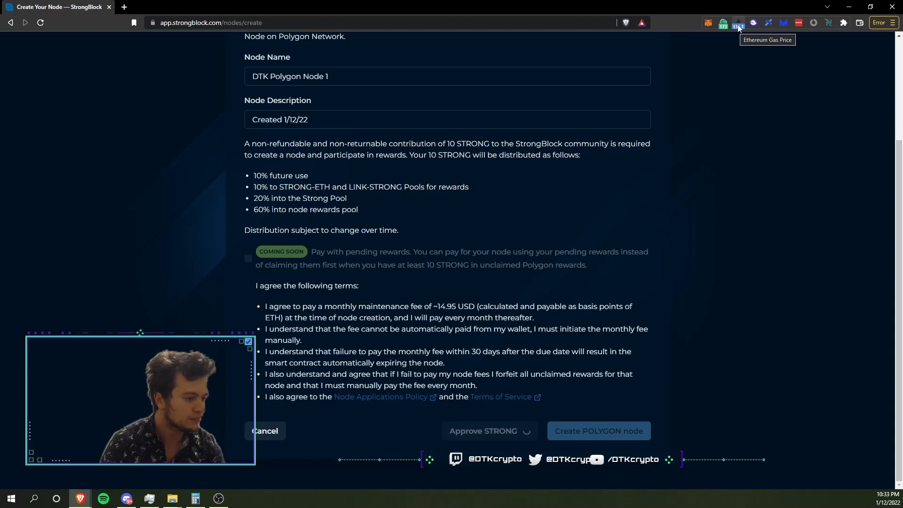
pyautogui.click(738, 22)
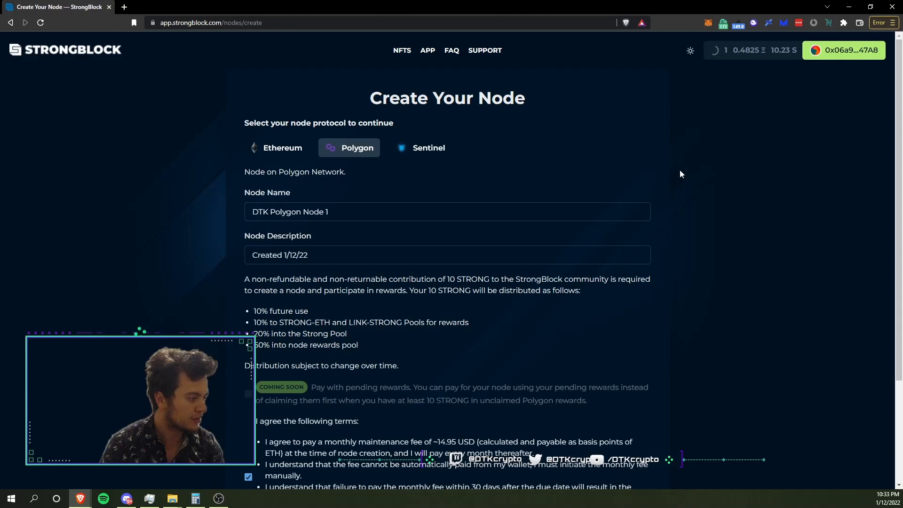
pyautogui.scroll(-3)
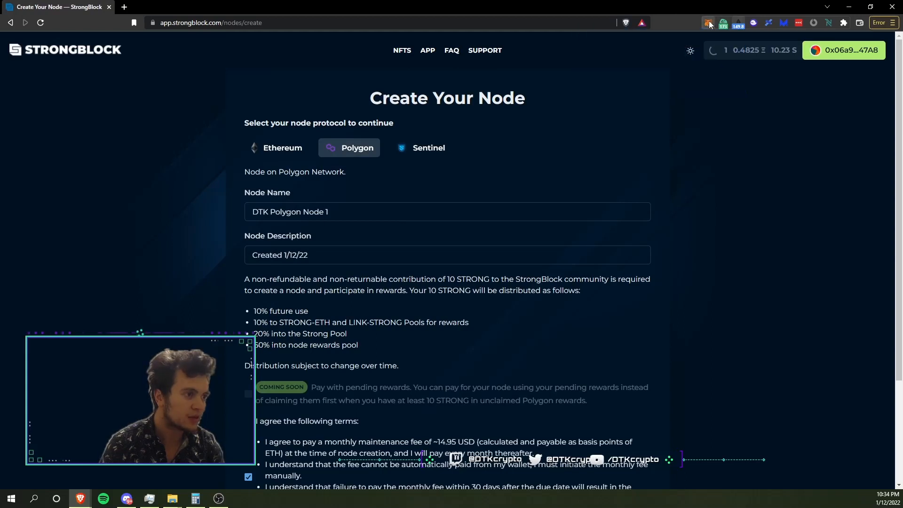
# View the pending Approve STRONG transaction from MetaMask Activity on Etherscan.
pyautogui.click(707, 22)
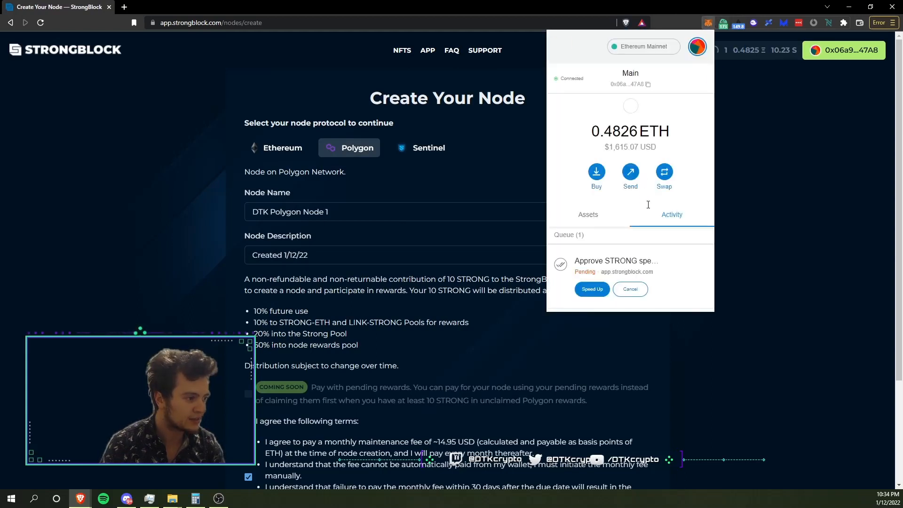
pyautogui.click(615, 261)
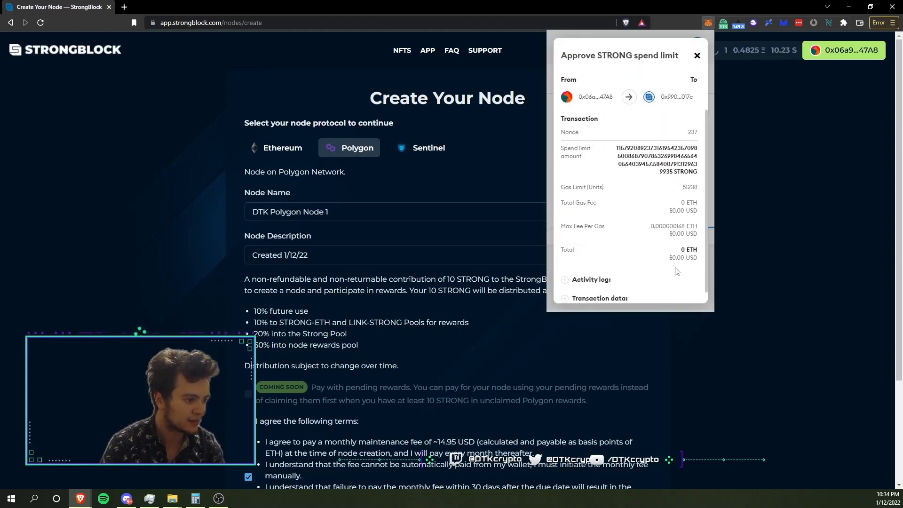
pyautogui.moveTo(683, 231)
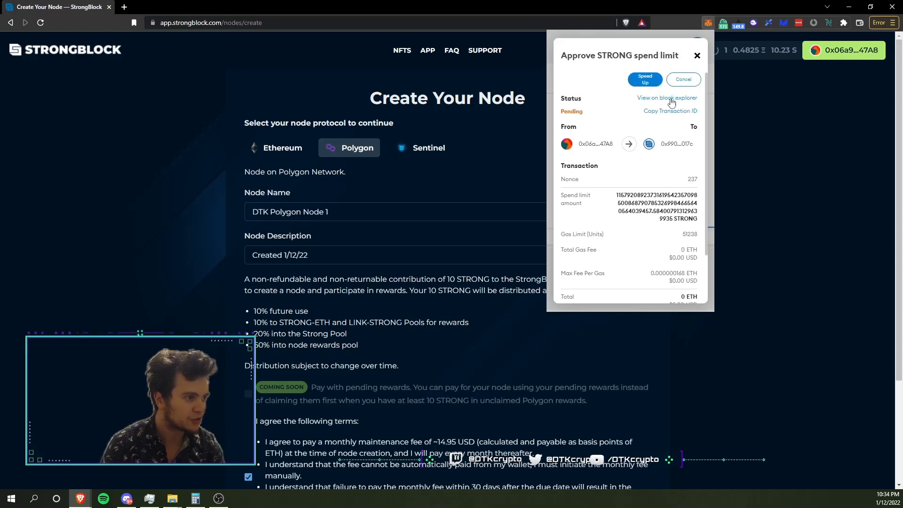
pyautogui.click(666, 97)
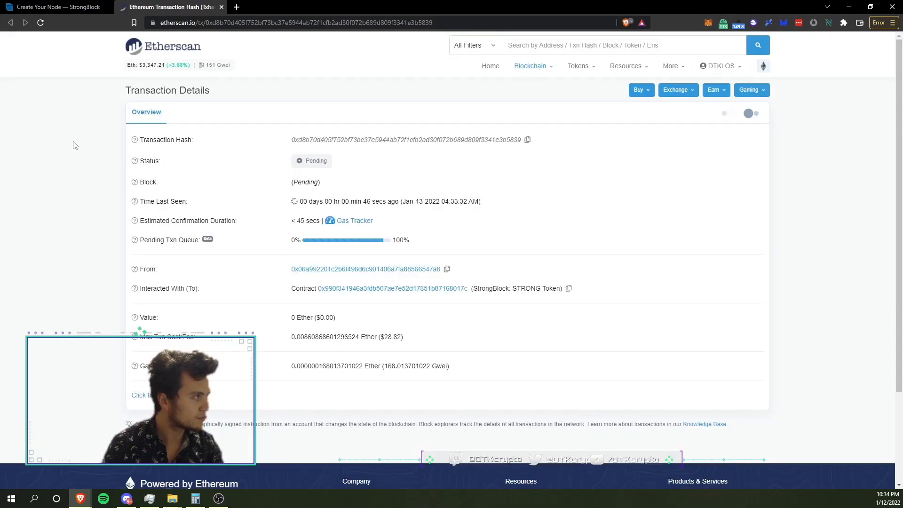
pyautogui.moveTo(50, 3)
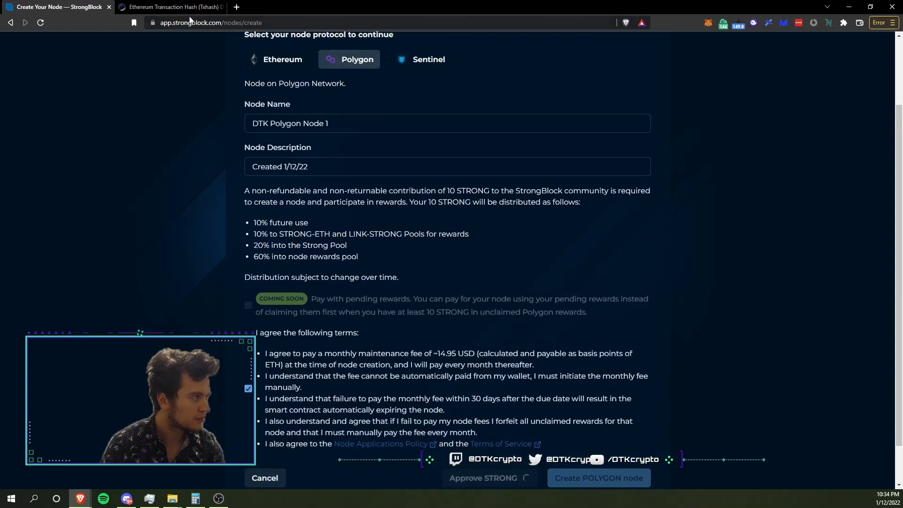
# Check the pending approval on Etherscan, then return to the StrongBlock node form.
pyautogui.click(175, 8)
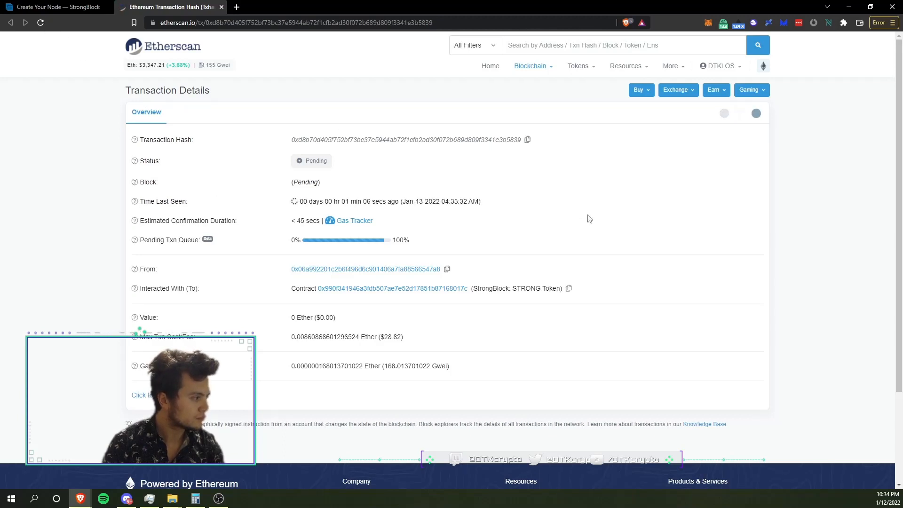
pyautogui.scroll(-3)
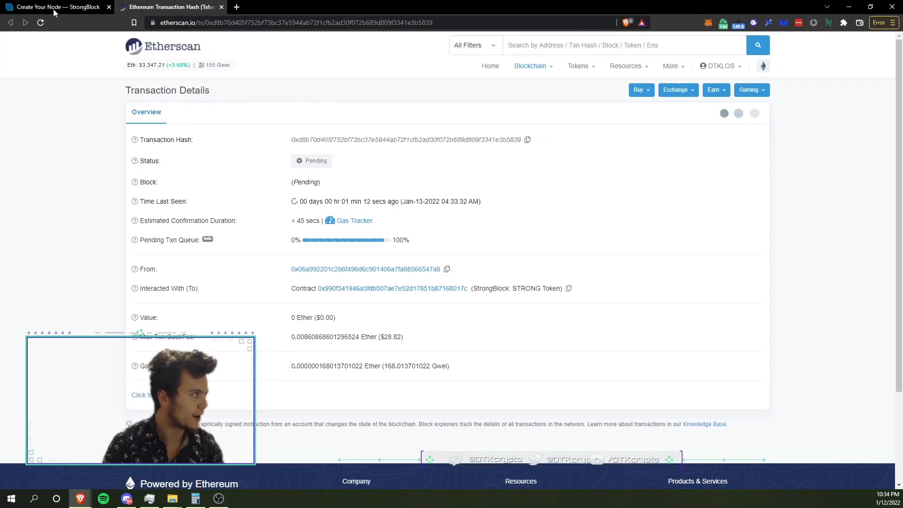
pyautogui.click(57, 9)
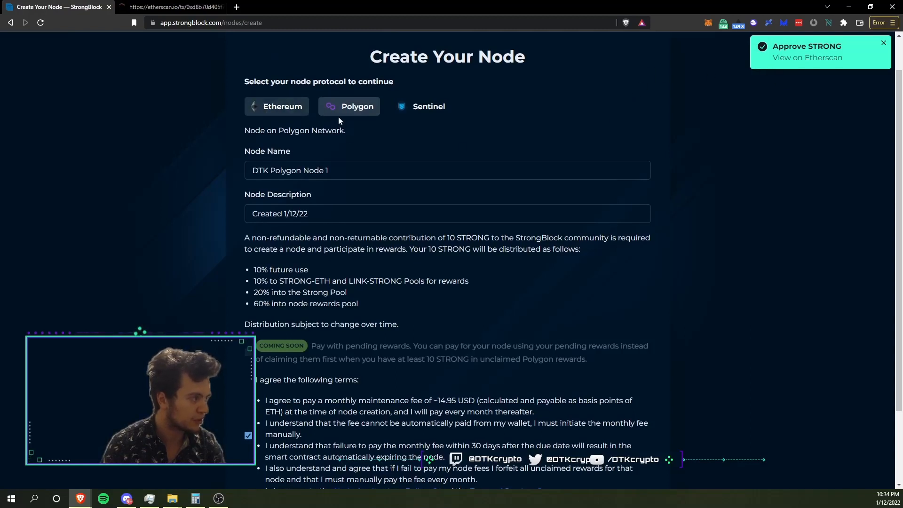
# Submit the Create POLYGON node transaction from the StrongBlock form.
pyautogui.scroll(-3)
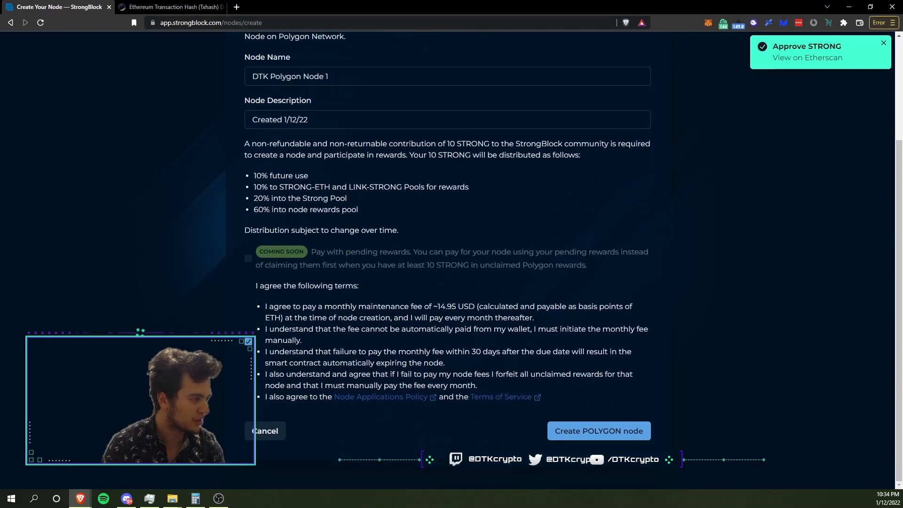
pyautogui.click(599, 431)
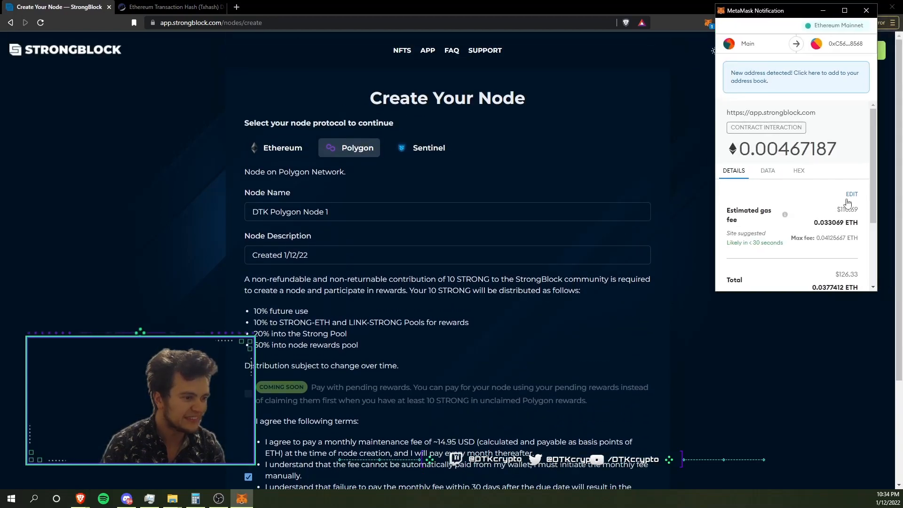
pyautogui.scroll(-3)
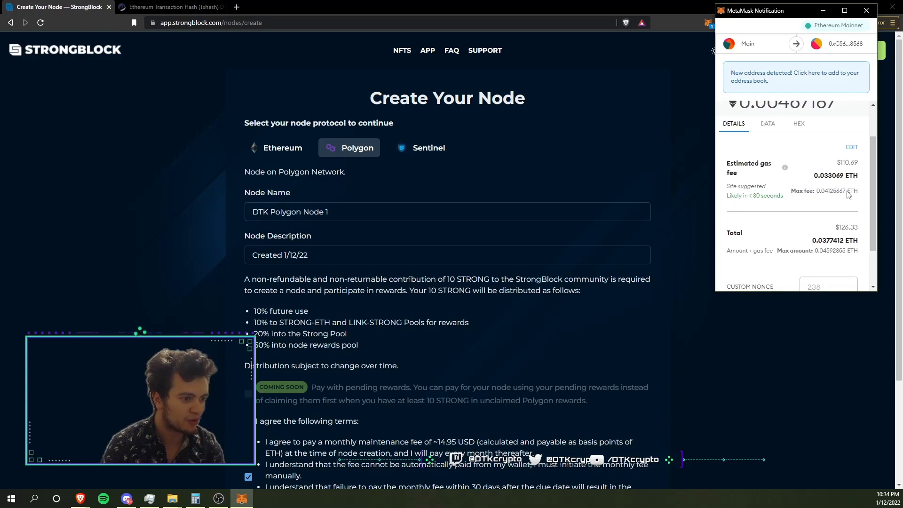
# Edit the MetaMask max fee to 160 Gwei, save it and confirm the node payment.
pyautogui.click(851, 147)
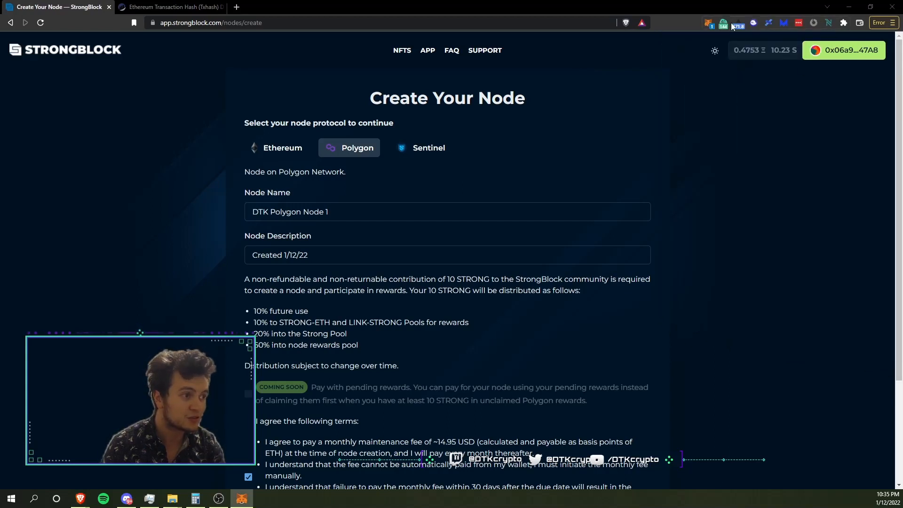
pyautogui.click(722, 22)
pyautogui.write('160')
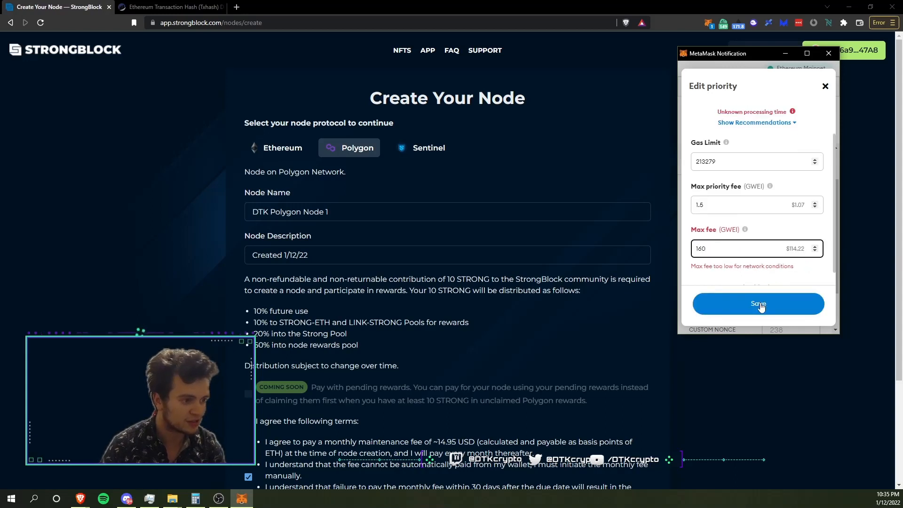
pyautogui.click(758, 303)
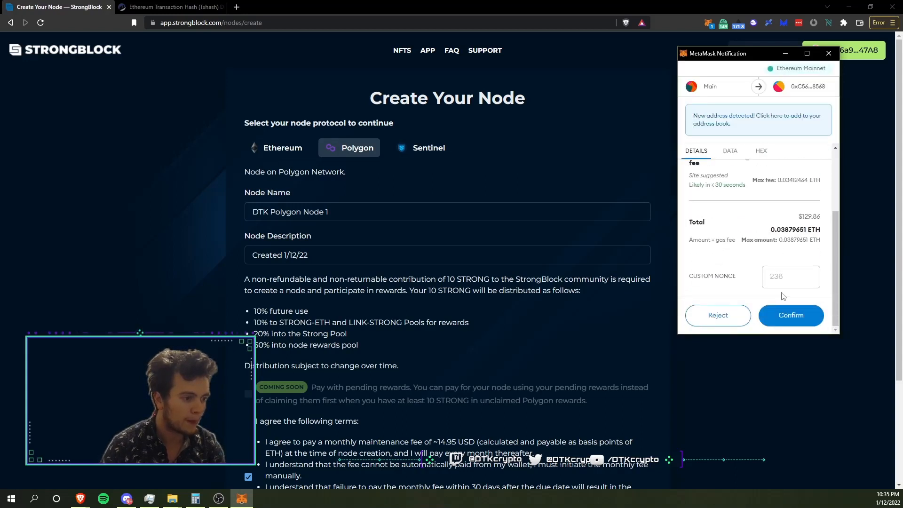
pyautogui.click(790, 315)
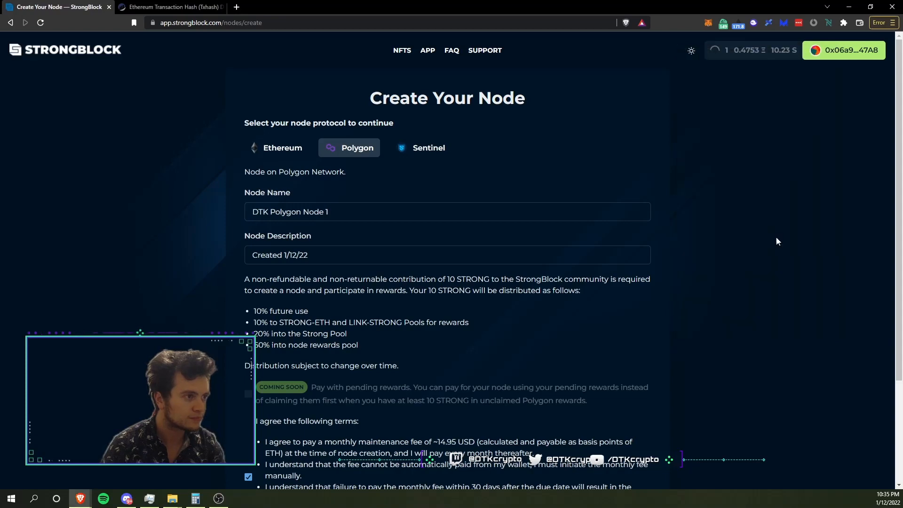
# View the pending node-creation contract interaction from MetaMask Activity on Etherscan.
pyautogui.click(737, 23)
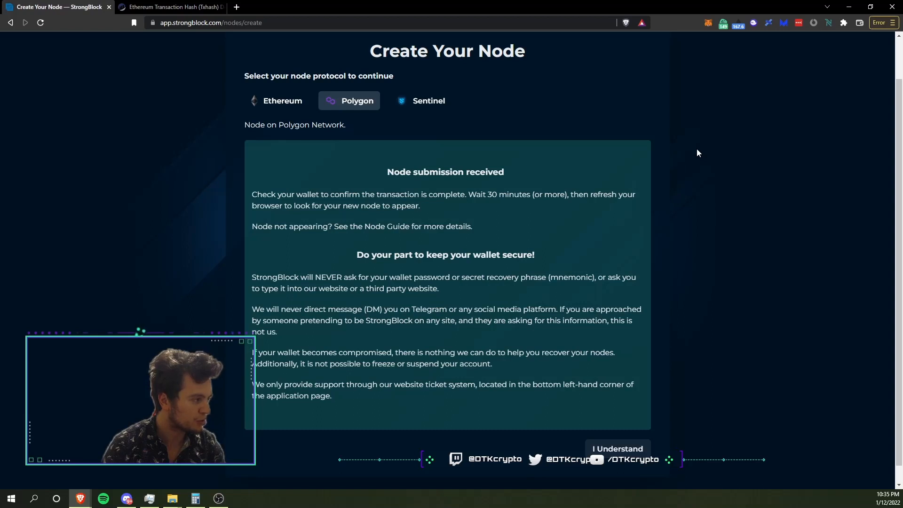
pyautogui.moveTo(704, 164)
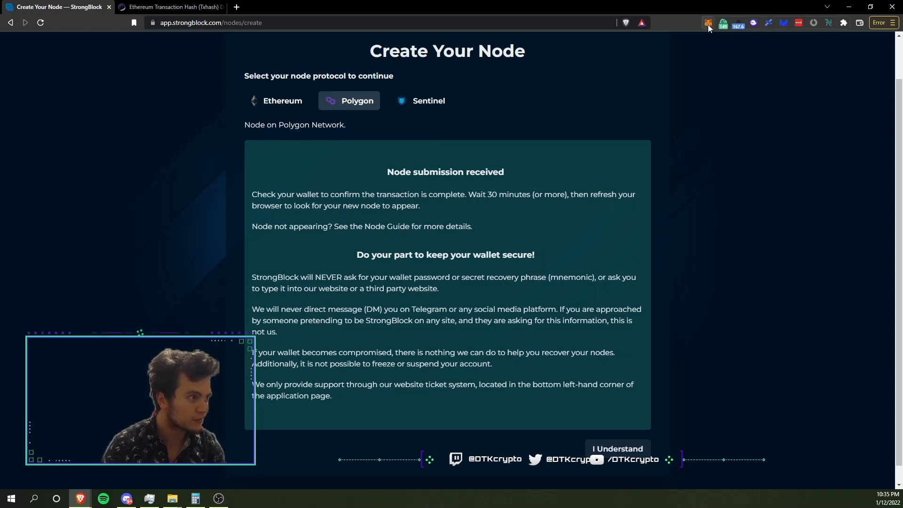
pyautogui.click(707, 23)
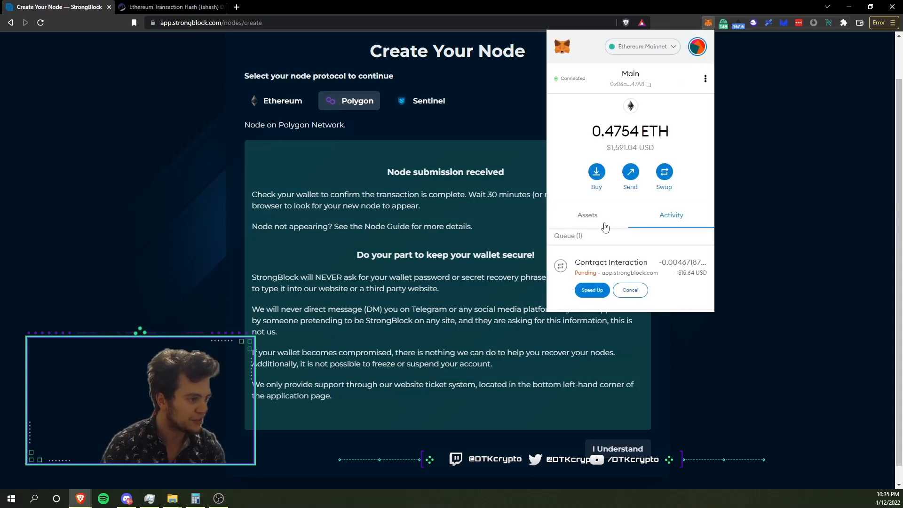
pyautogui.click(611, 262)
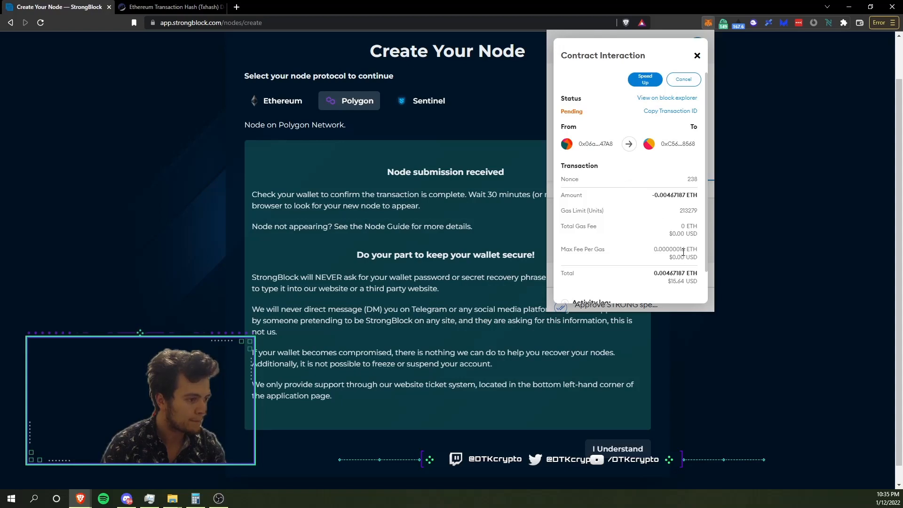
pyautogui.click(667, 98)
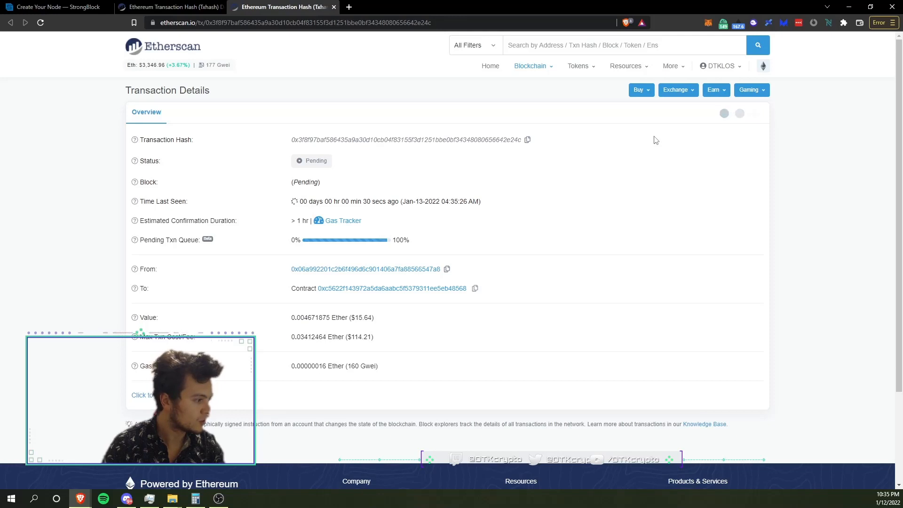
# Check the network base fee in the gas price extension and dismiss it.
pyautogui.click(737, 23)
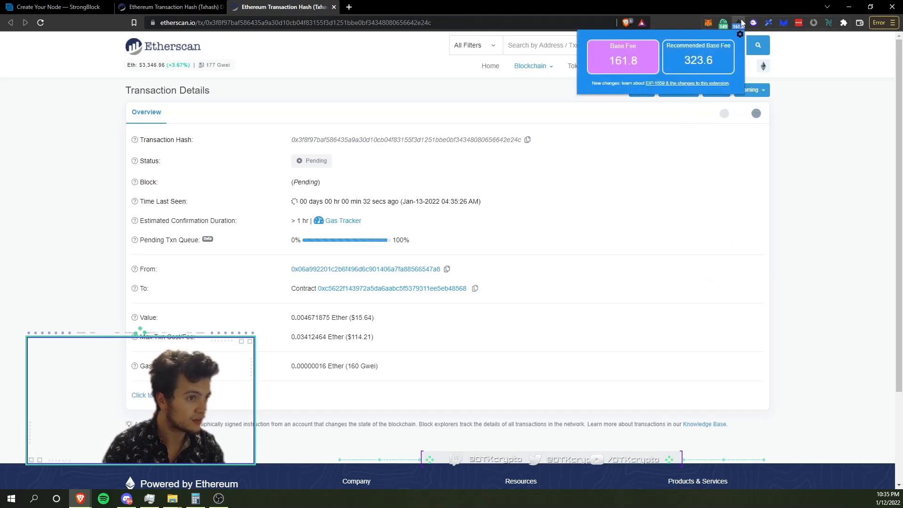
pyautogui.click(723, 23)
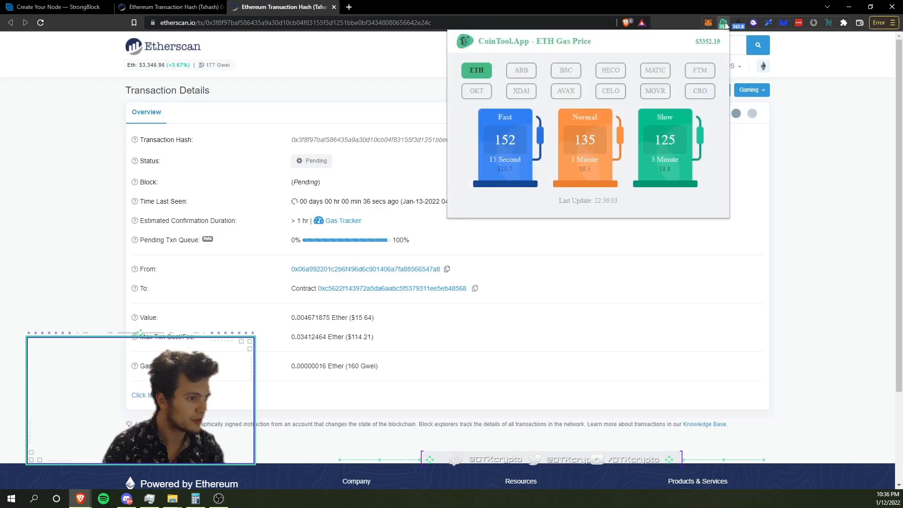
pyautogui.click(737, 23)
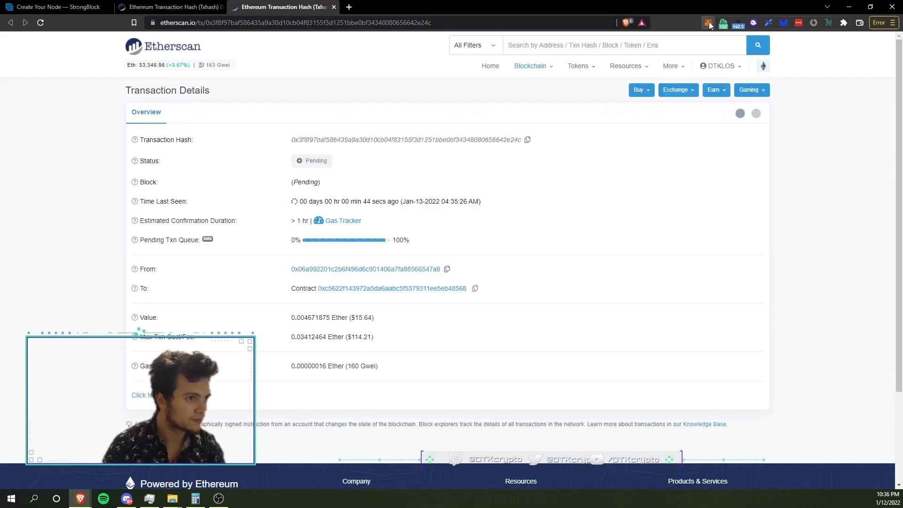
# Watch the transaction in MetaMask until Etherscan shows Success, then return to StrongBlock.
pyautogui.click(707, 22)
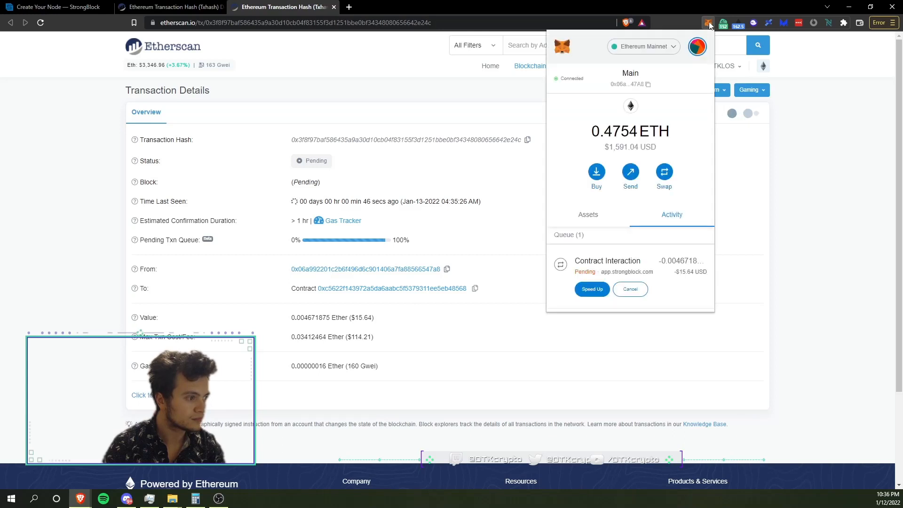
pyautogui.click(592, 290)
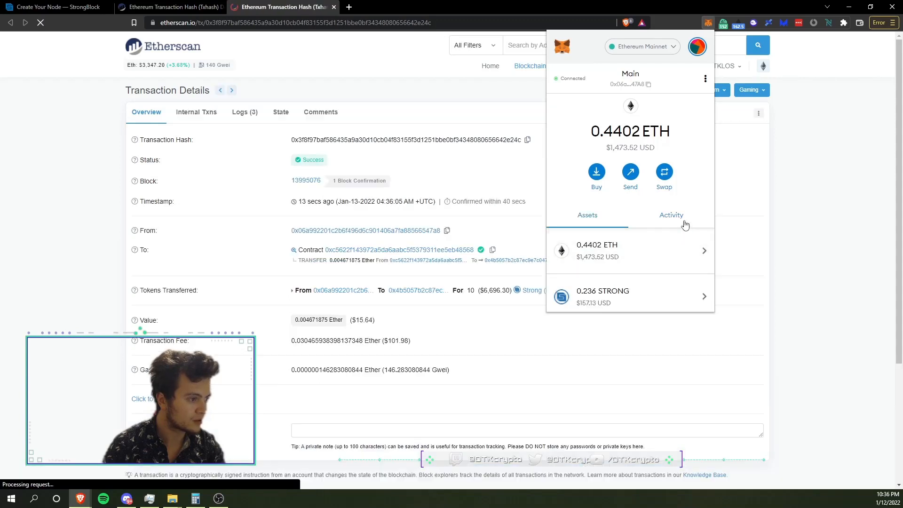
pyautogui.click(399, 378)
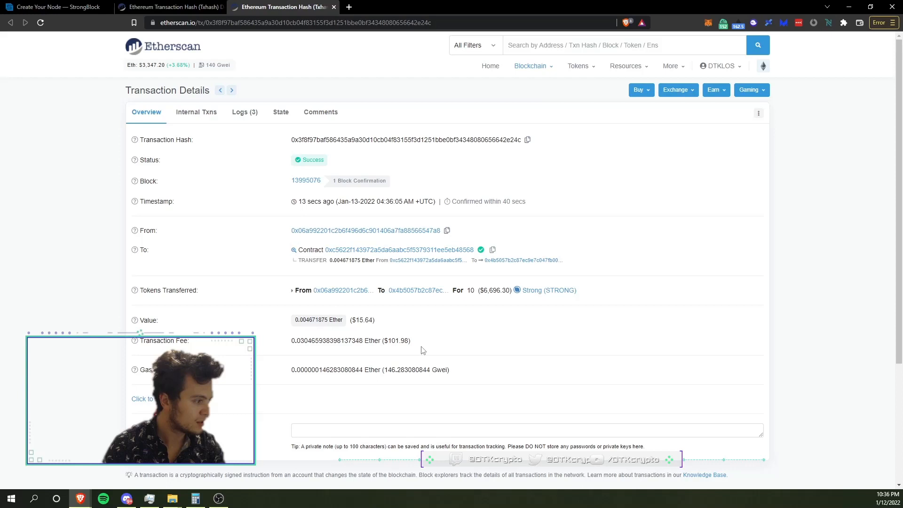
pyautogui.moveTo(437, 351)
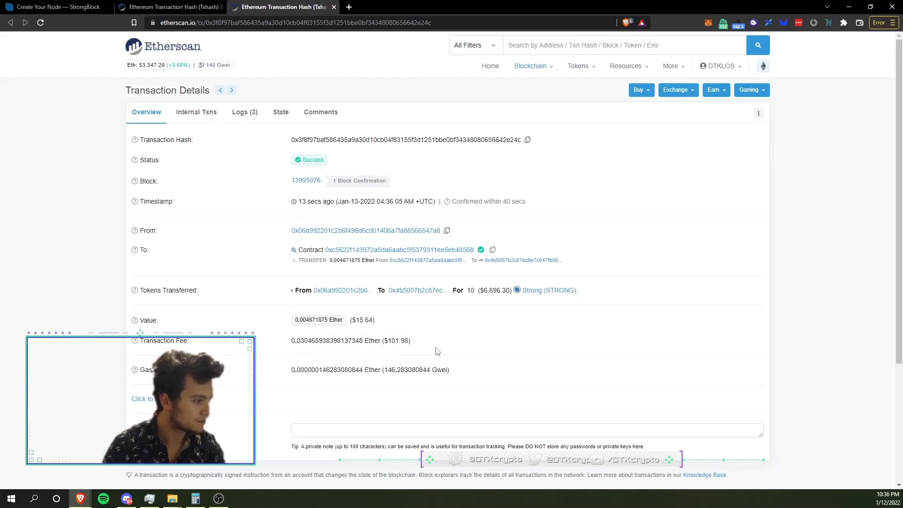
pyautogui.moveTo(320, 324)
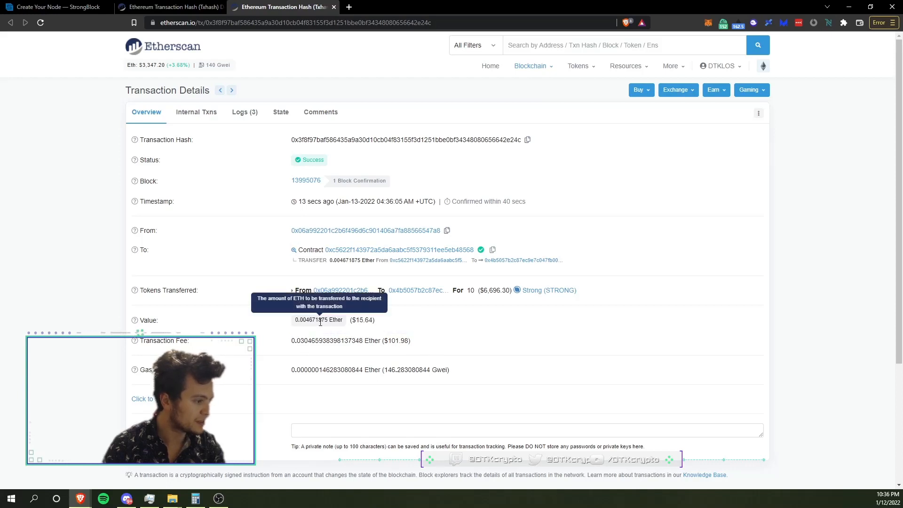
pyautogui.click(55, 8)
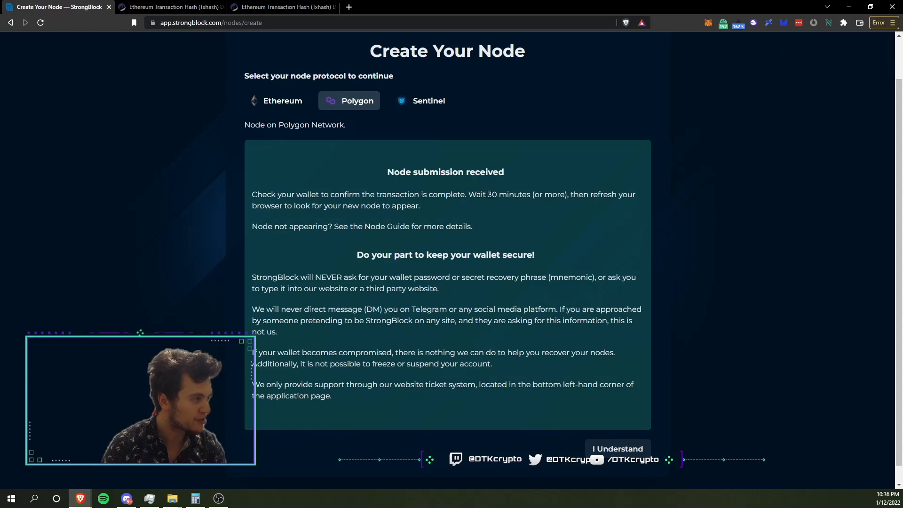
# Acknowledge the submission notice and show My Nodes listing DTK Polygon Node 1.
pyautogui.click(617, 448)
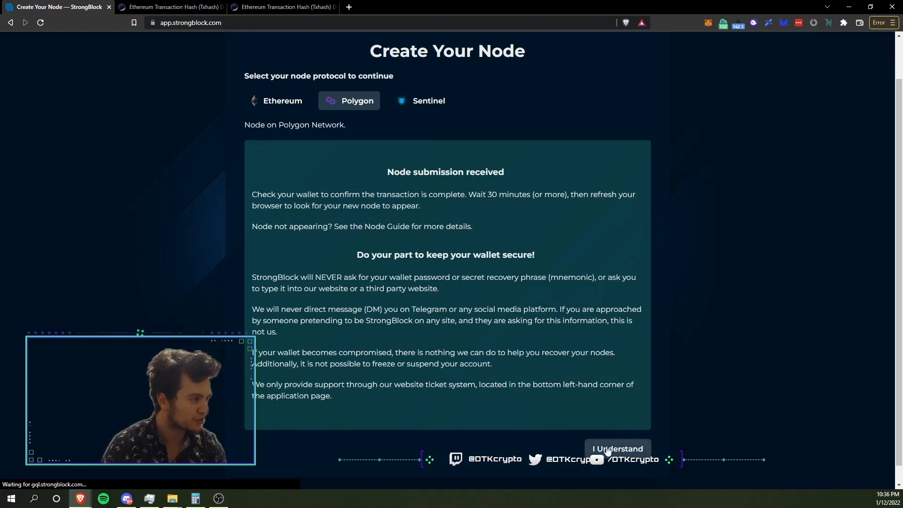
pyautogui.click(617, 449)
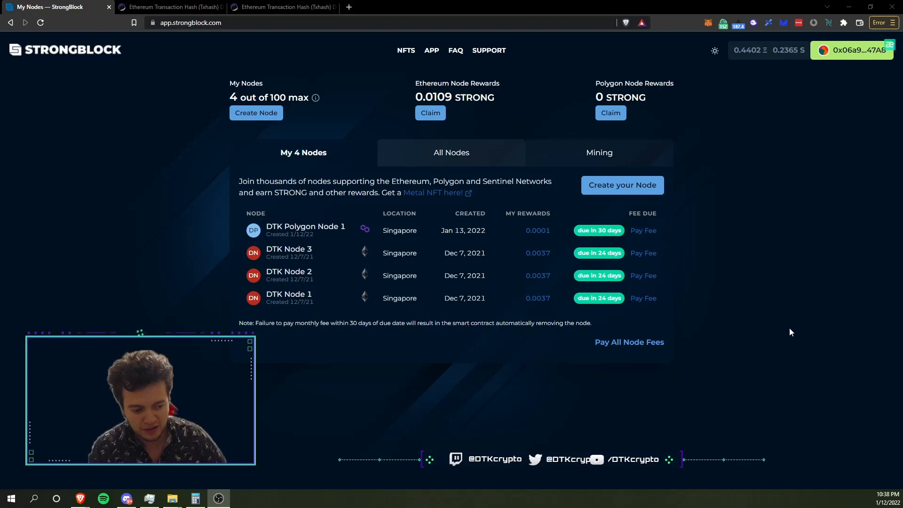
pyautogui.moveTo(653, 328)
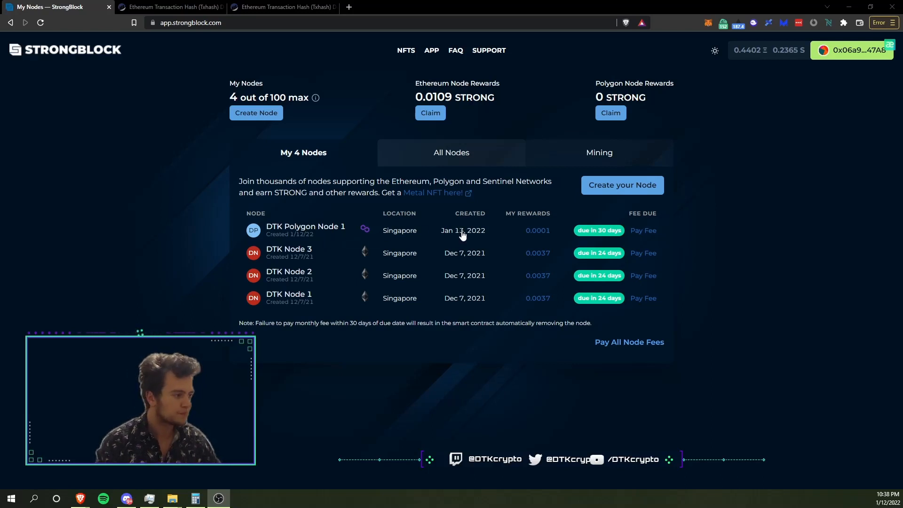
pyautogui.moveTo(410, 243)
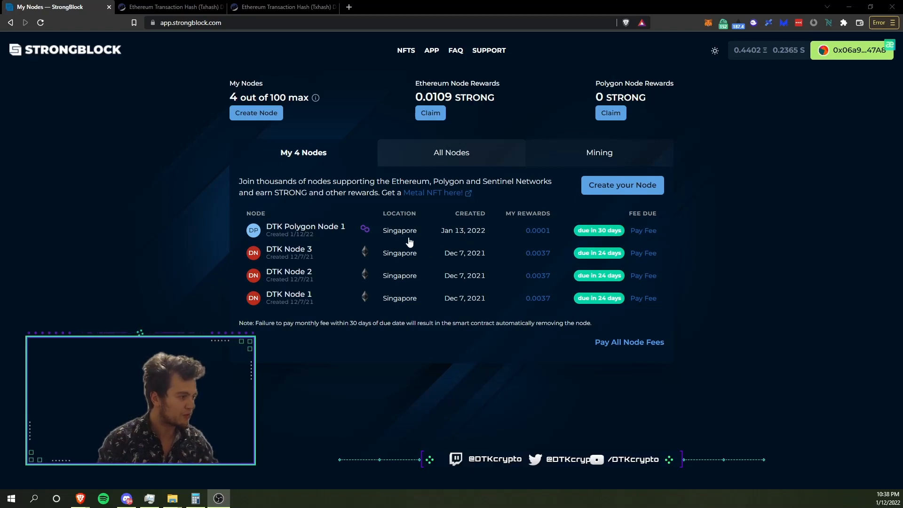
pyautogui.moveTo(433, 240)
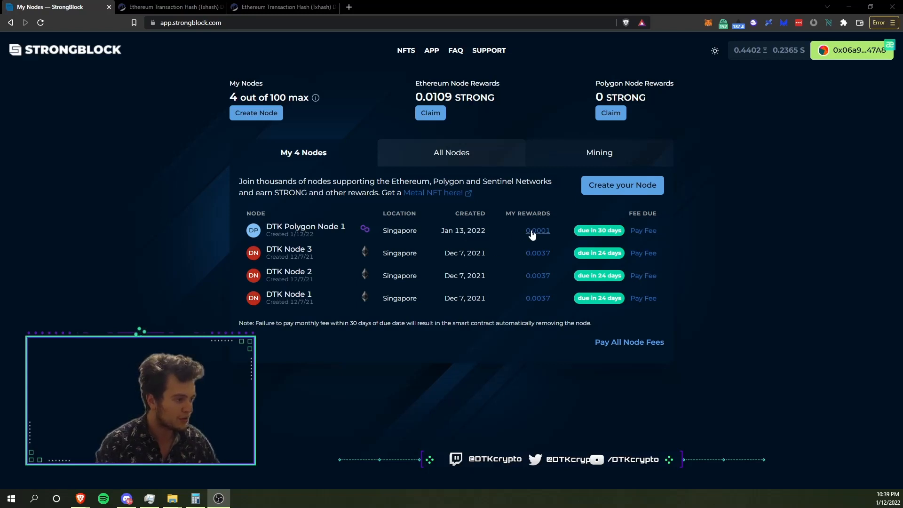
pyautogui.moveTo(500, 241)
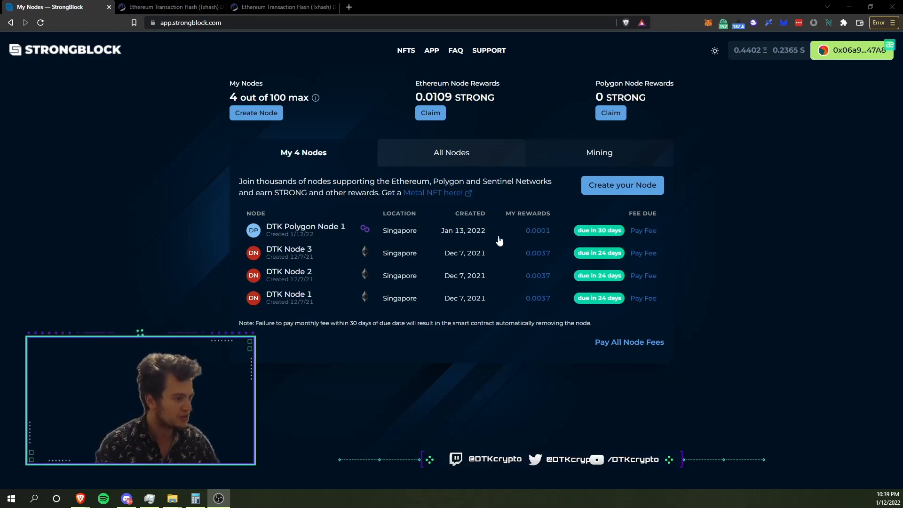
pyautogui.moveTo(513, 237)
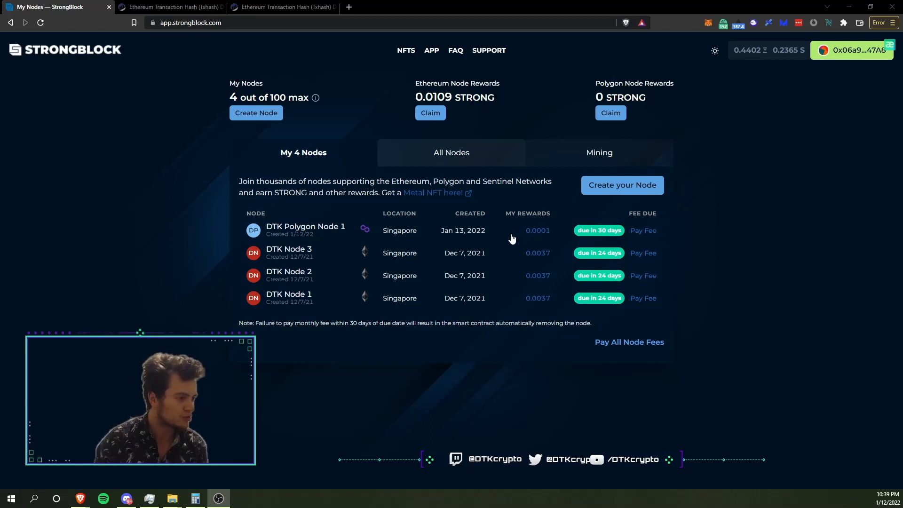
pyautogui.moveTo(524, 228)
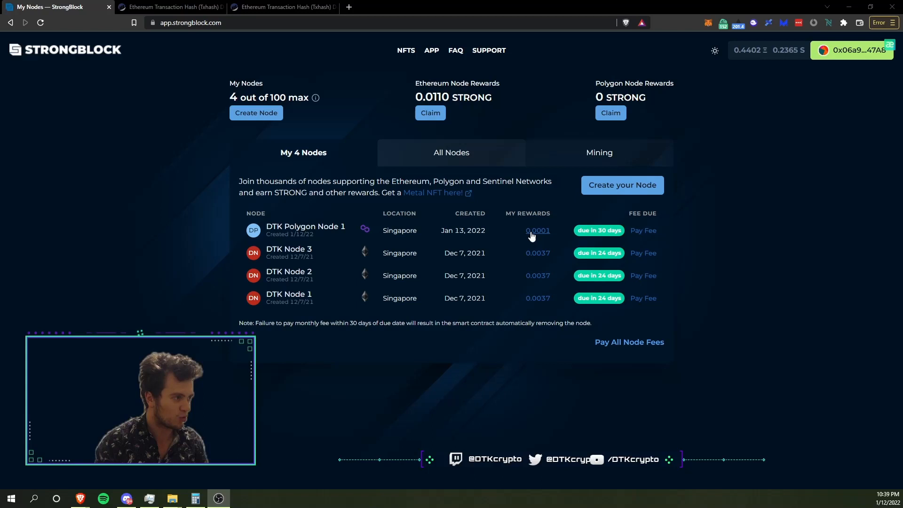
pyautogui.moveTo(605, 117)
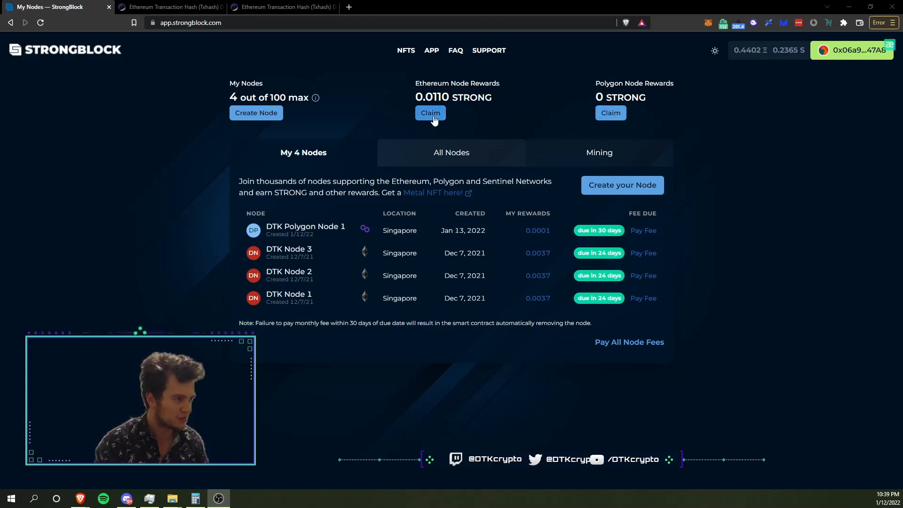
pyautogui.moveTo(545, 116)
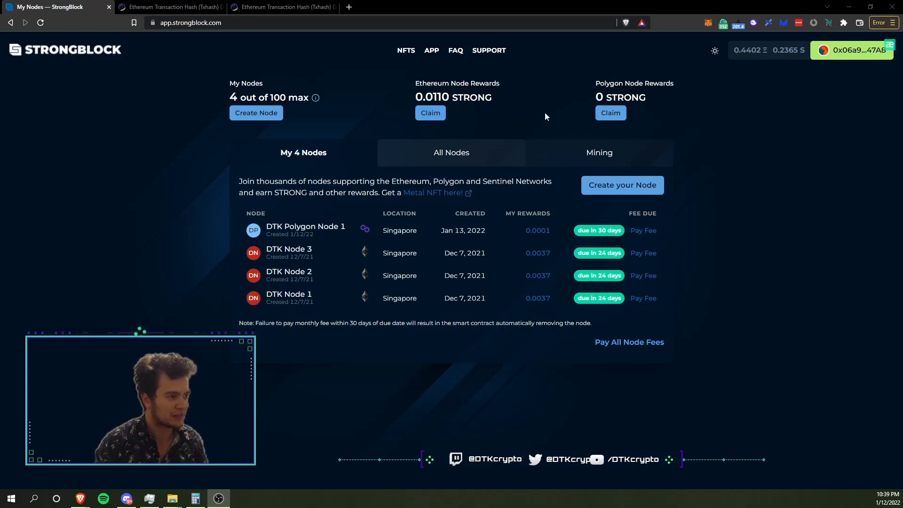
pyautogui.moveTo(502, 131)
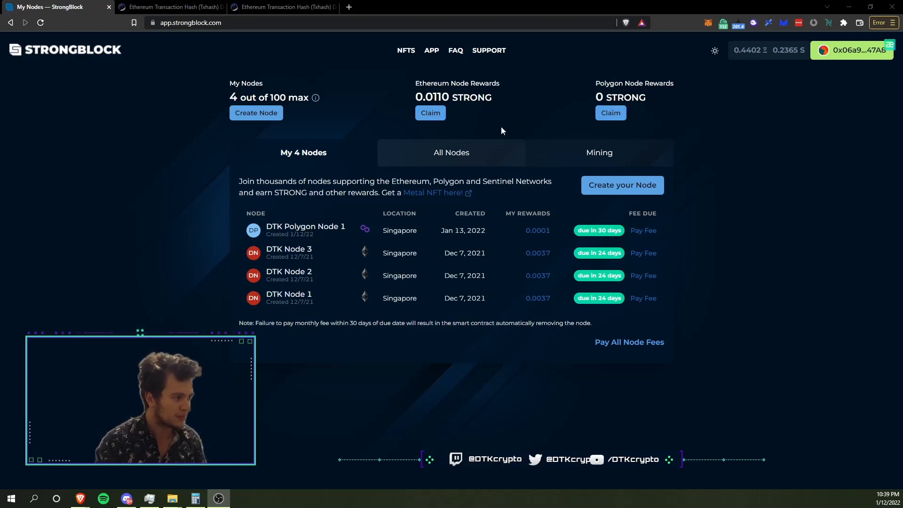
pyautogui.moveTo(616, 121)
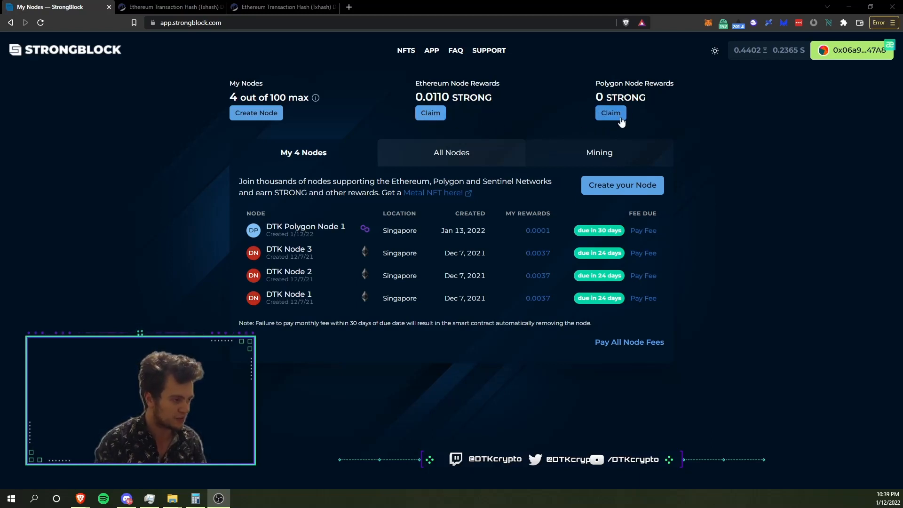
pyautogui.moveTo(528, 122)
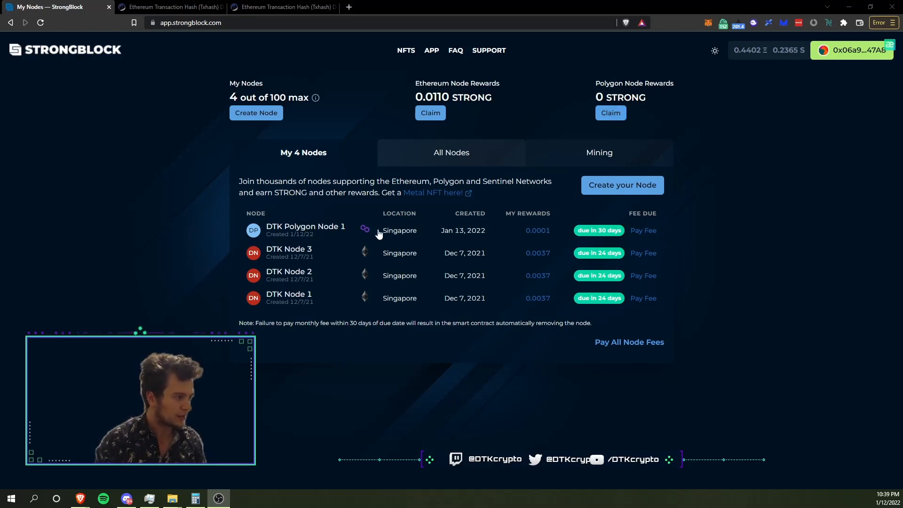
pyautogui.moveTo(463, 151)
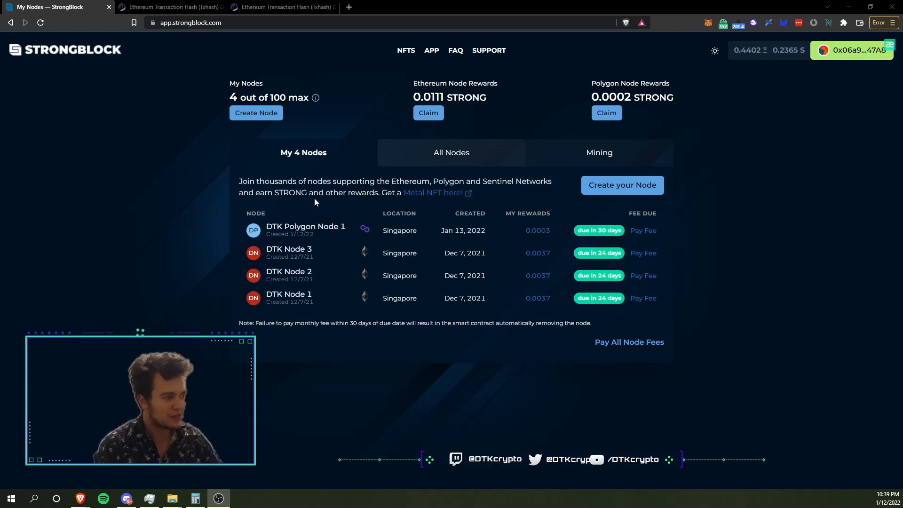
pyautogui.moveTo(557, 181)
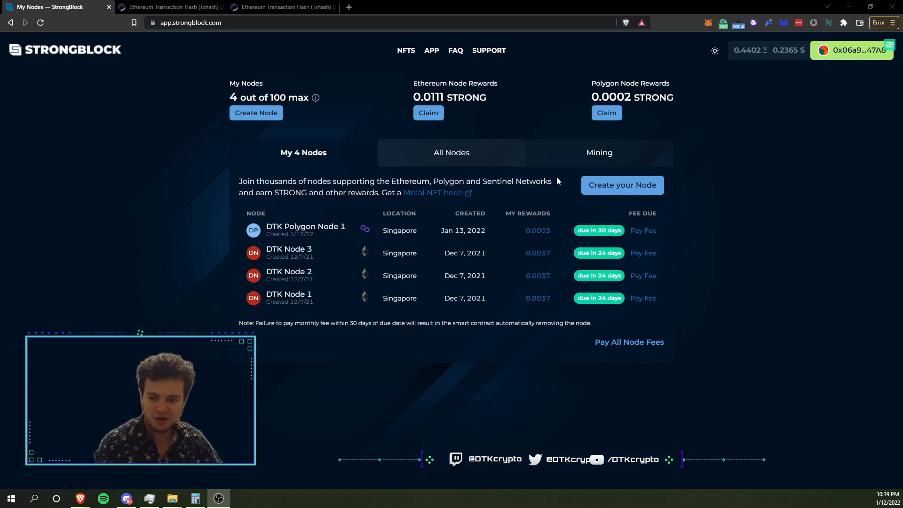